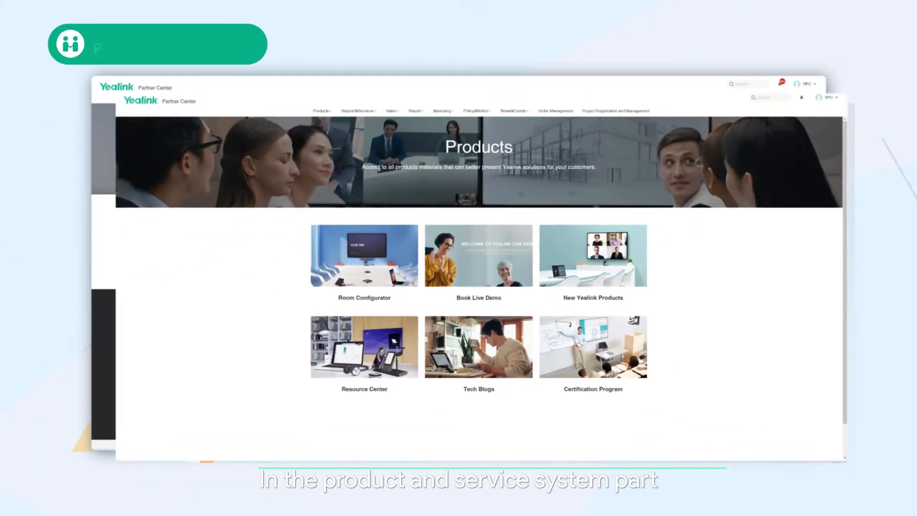
Step: Open the Products page with the room configurator, live demo booking and resource tiles
left_click(321, 110)
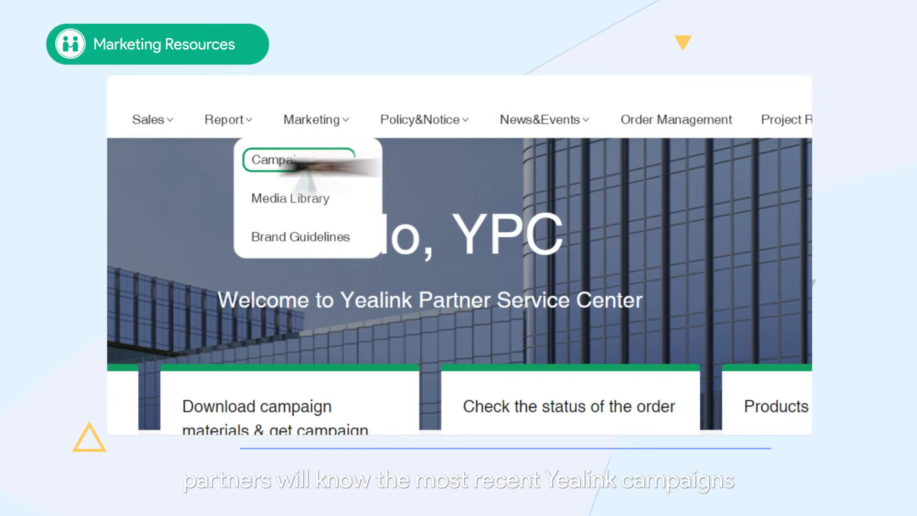
Step: Choose Campaigns under Marketing to view the latest Yealink campaigns
left_click(297, 159)
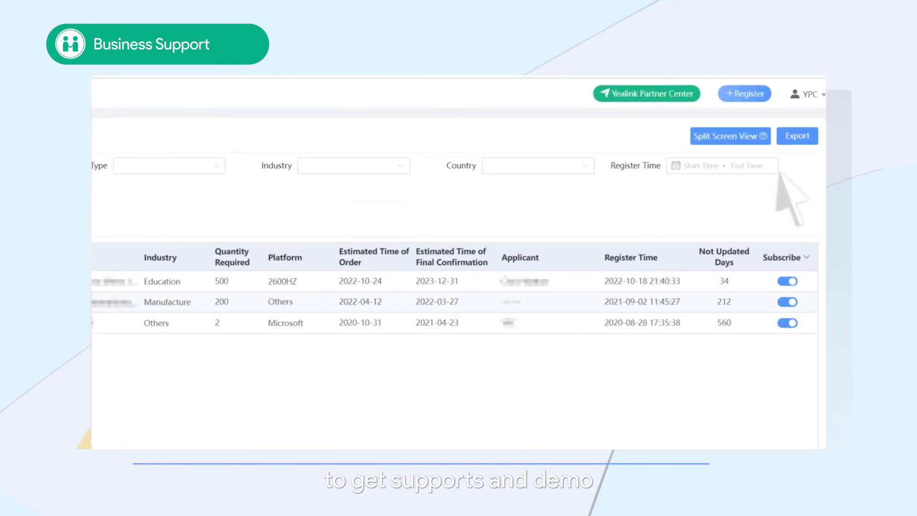
Step: Start a new project registration with +Register from the opportunity list
left_click(744, 94)
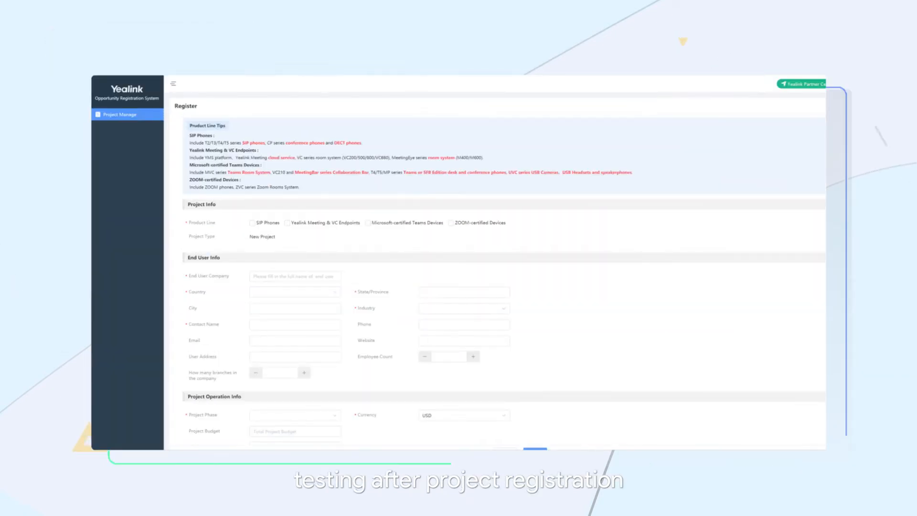
left_click(307, 136)
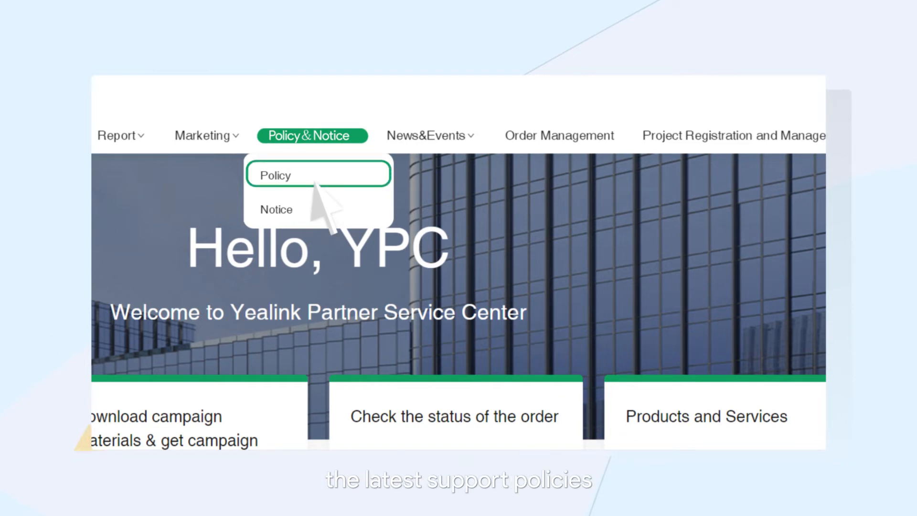
Step: Choose Policy under Policy & Notice to view partner support policies
left_click(275, 174)
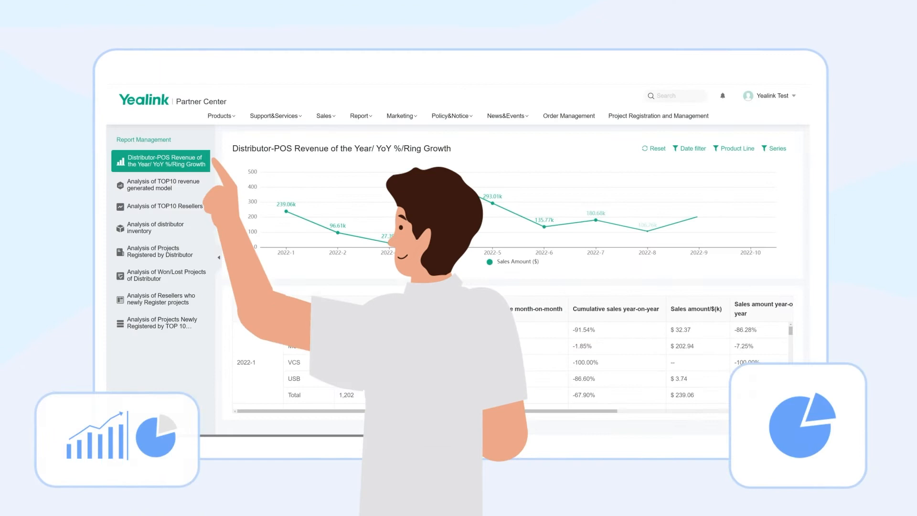
Step: View the Distributor-POS Revenue report, then the TOP10 revenue model analysis
left_click(164, 183)
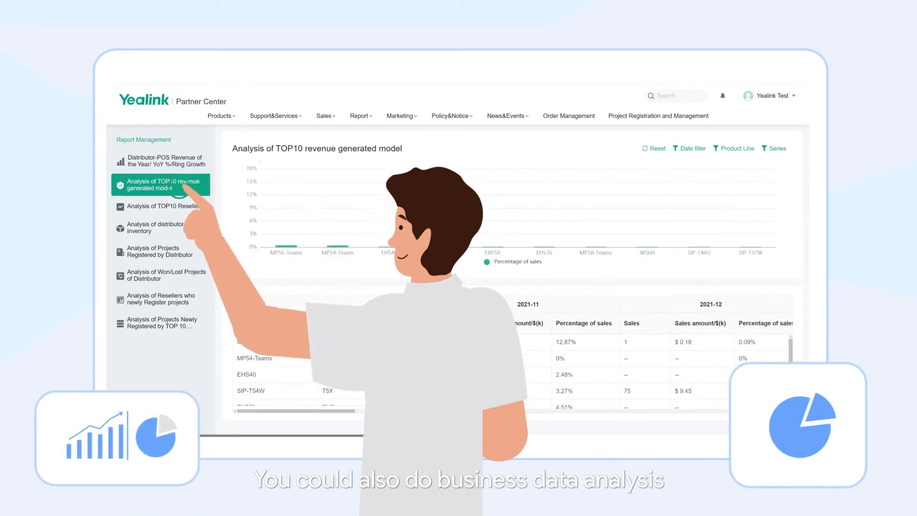
left_click(164, 206)
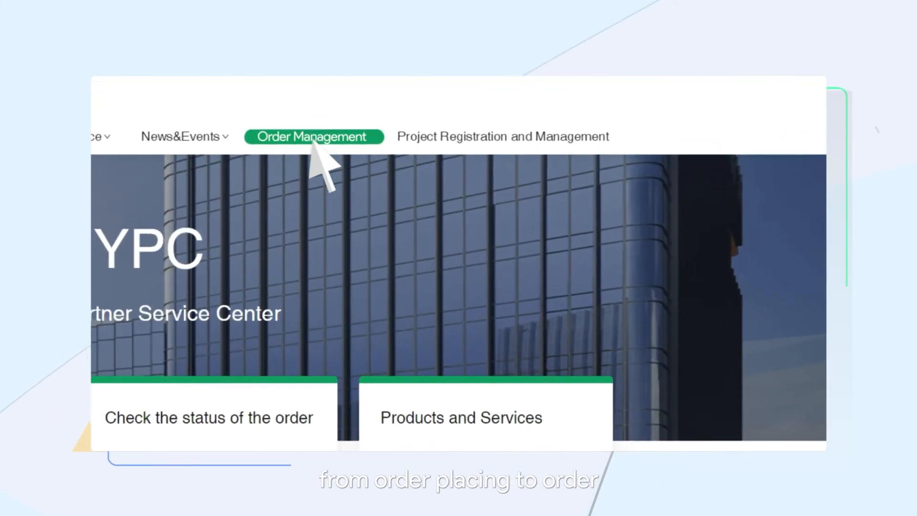
Step: Open Order Management from the top navigation bar to track orders
left_click(313, 136)
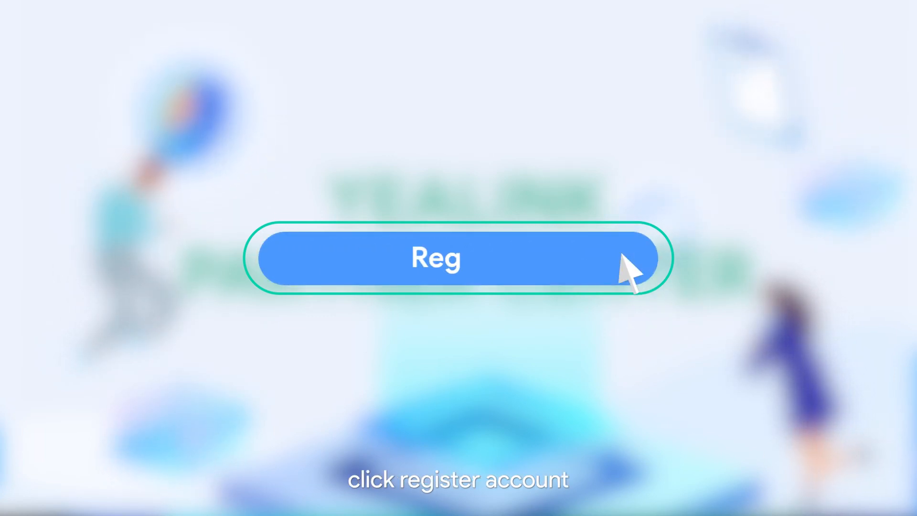
Step: Begin partner account registration, then return to the Yealink Partner Center home page
left_click(435, 258)
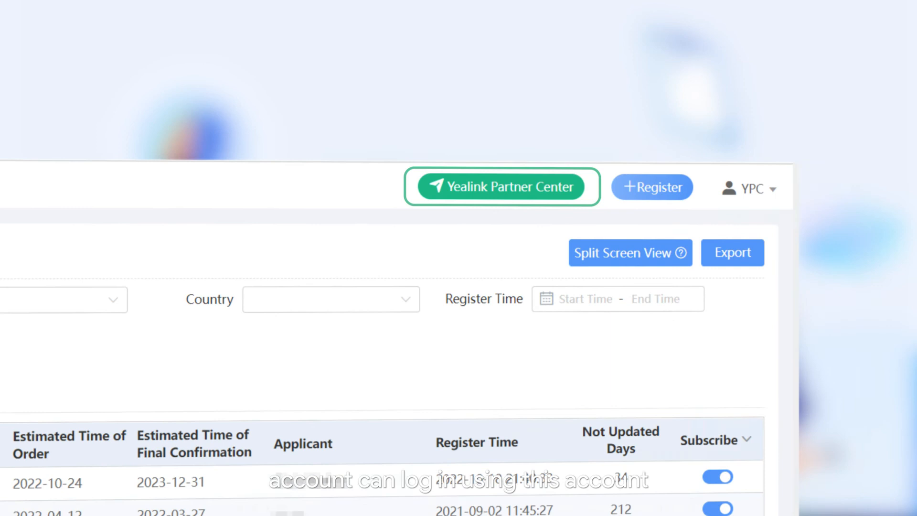
left_click(502, 187)
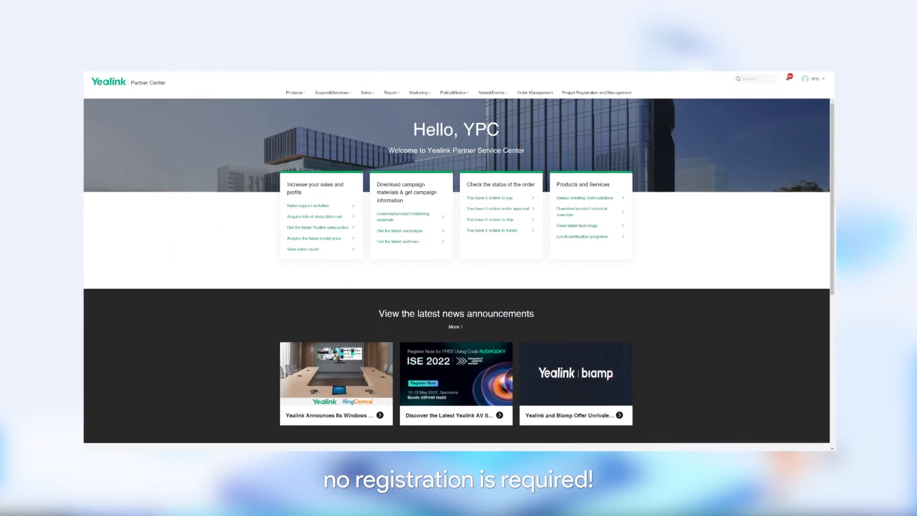